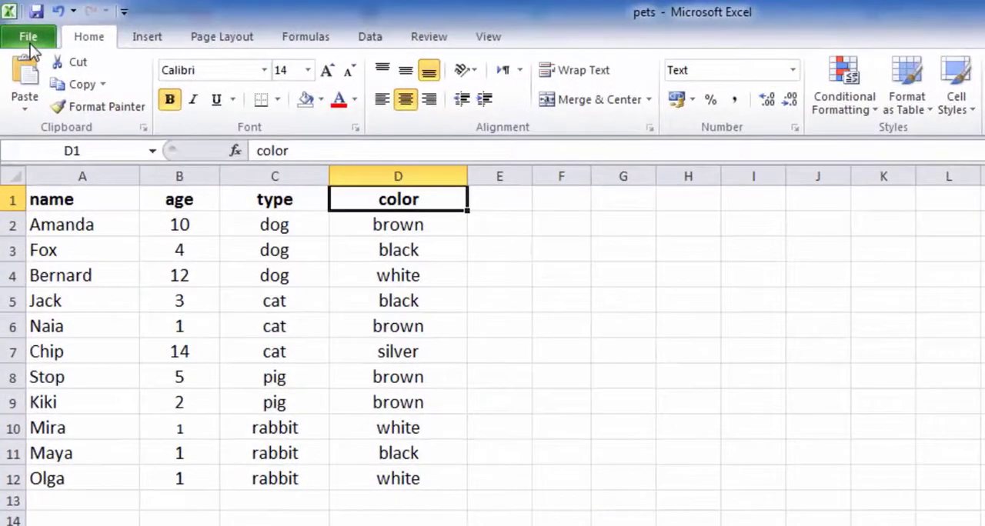
- Enable the Developer tab under Main Tabs in Excel Options and switch to it
left_click(27, 36)
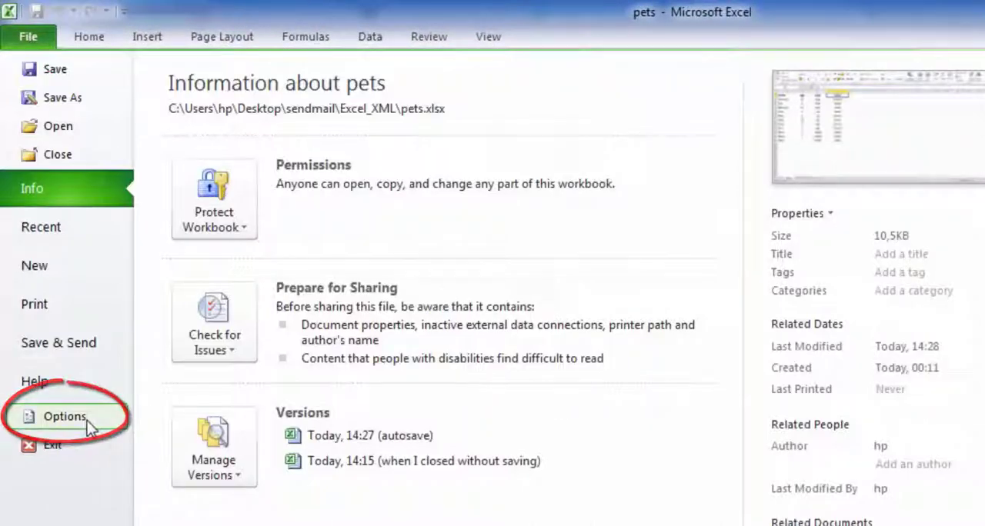
left_click(65, 417)
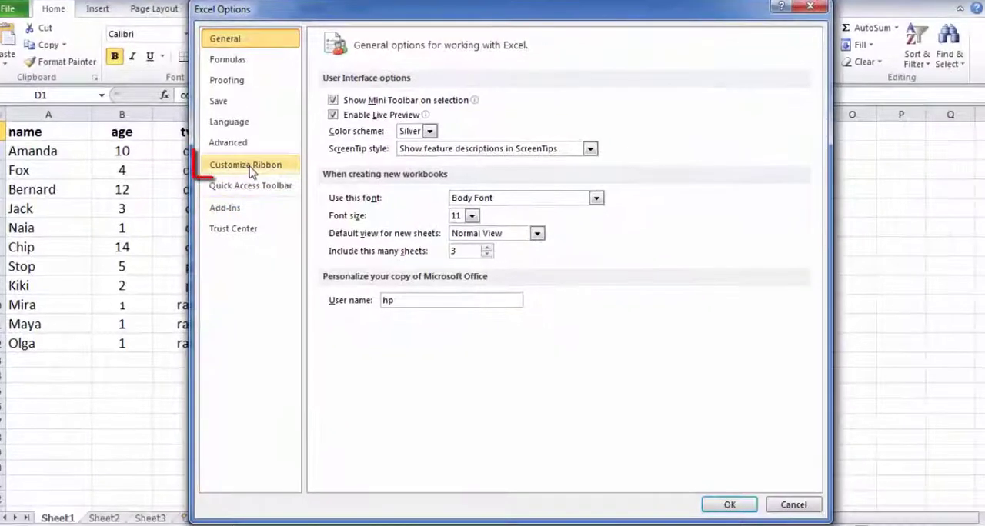
left_click(245, 164)
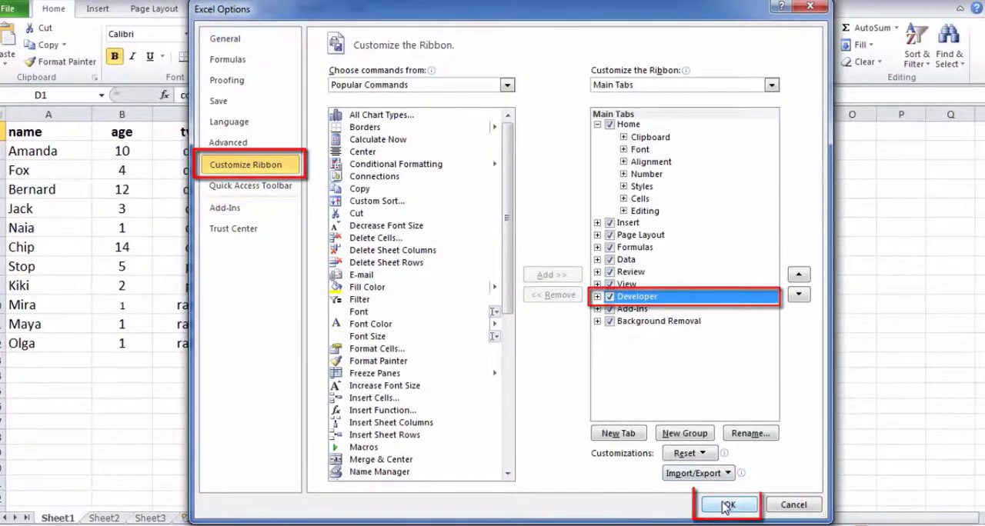
left_click(726, 505)
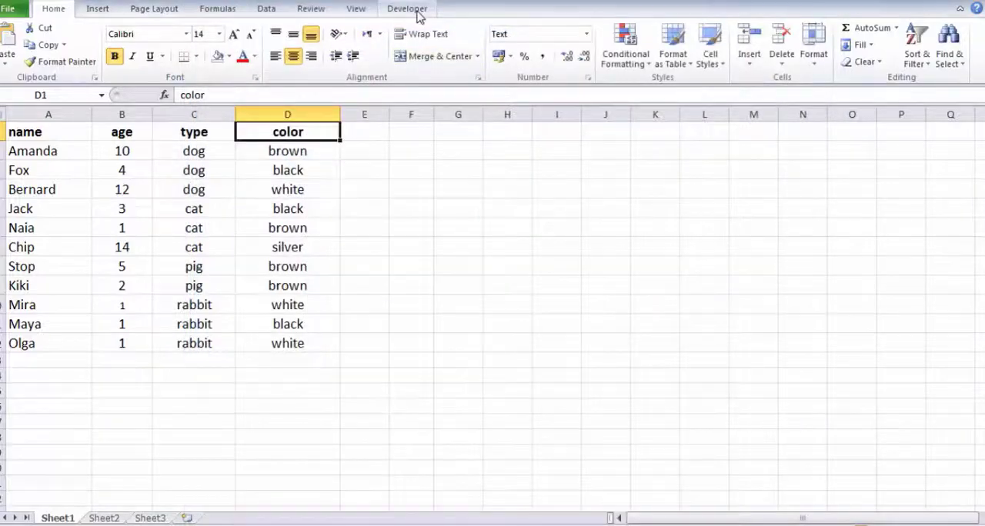
left_click(407, 9)
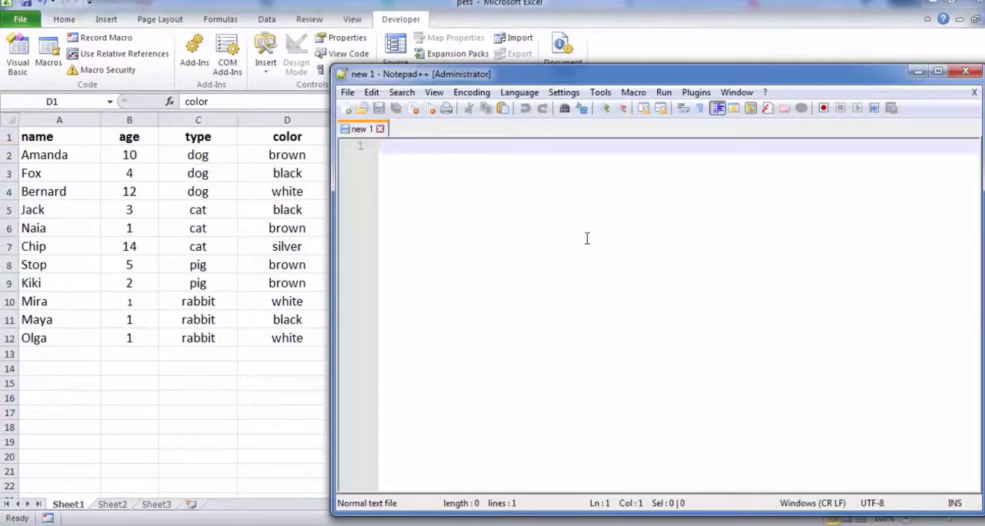
mouse_move(519, 91)
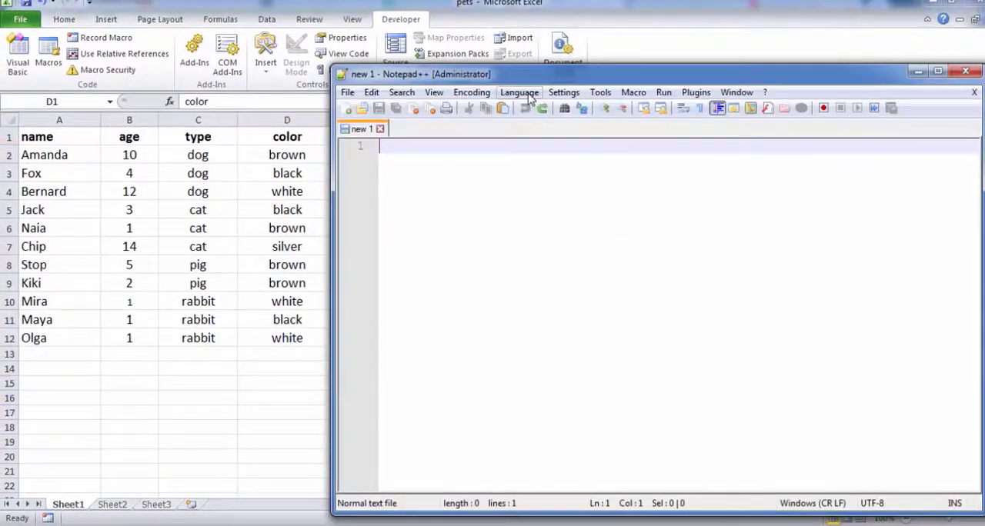
- Set the Notepad++ language to XML and save the two-record pets sample as XML in Excel_XML
left_click(519, 92)
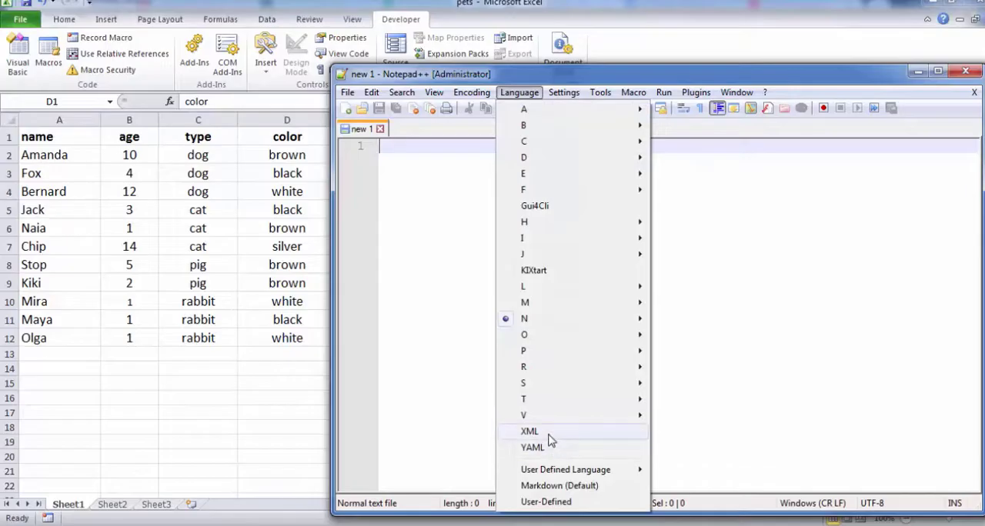
left_click(528, 431)
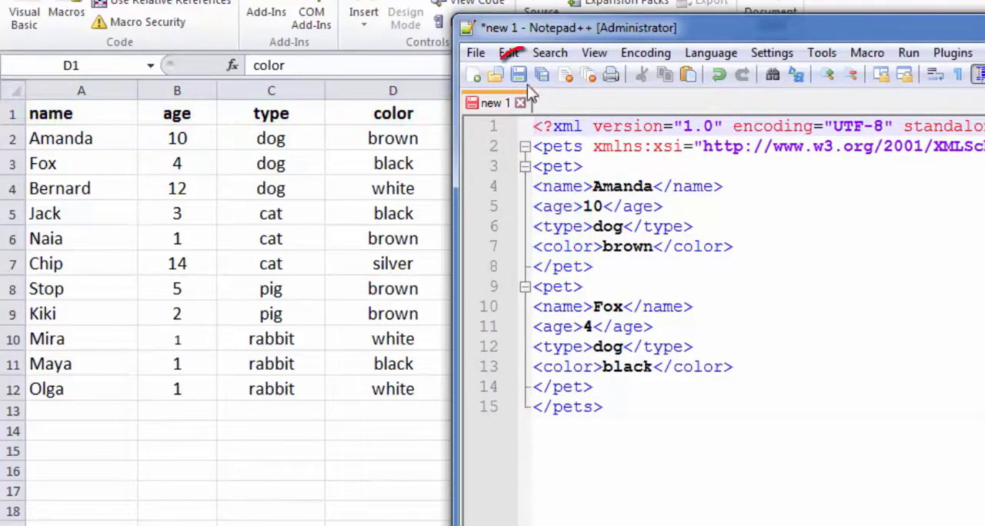
left_click(519, 73)
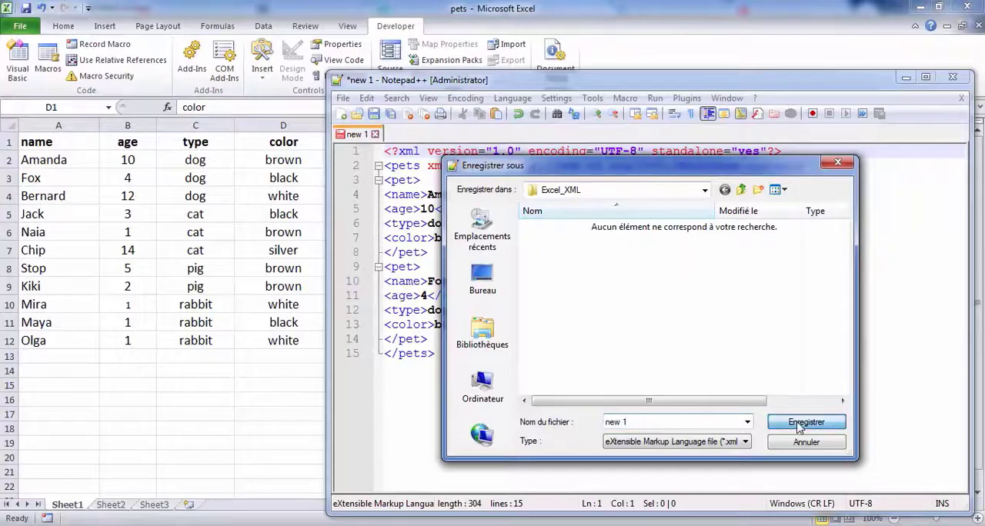
left_click(806, 423)
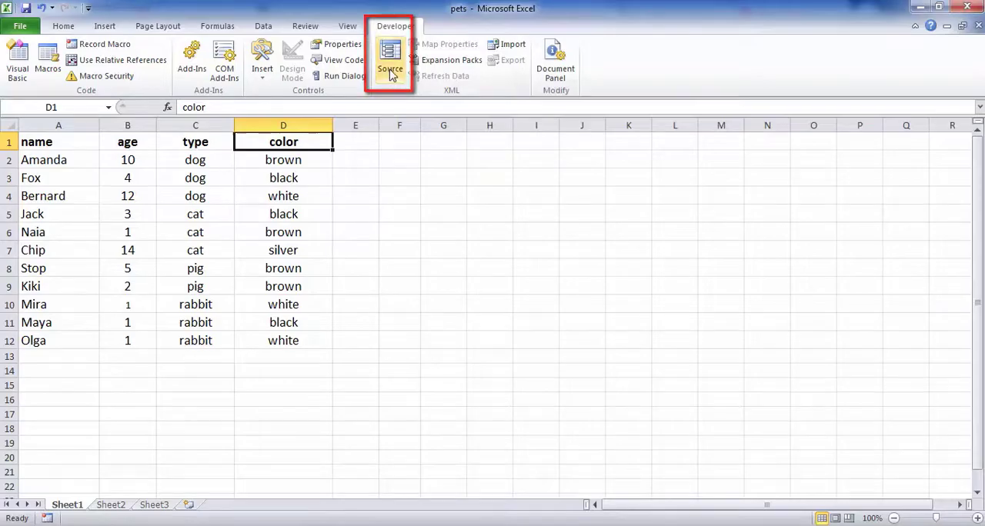
- Add the saved pets XML file as the pets_Map map, accepting the generated schema
left_click(390, 59)
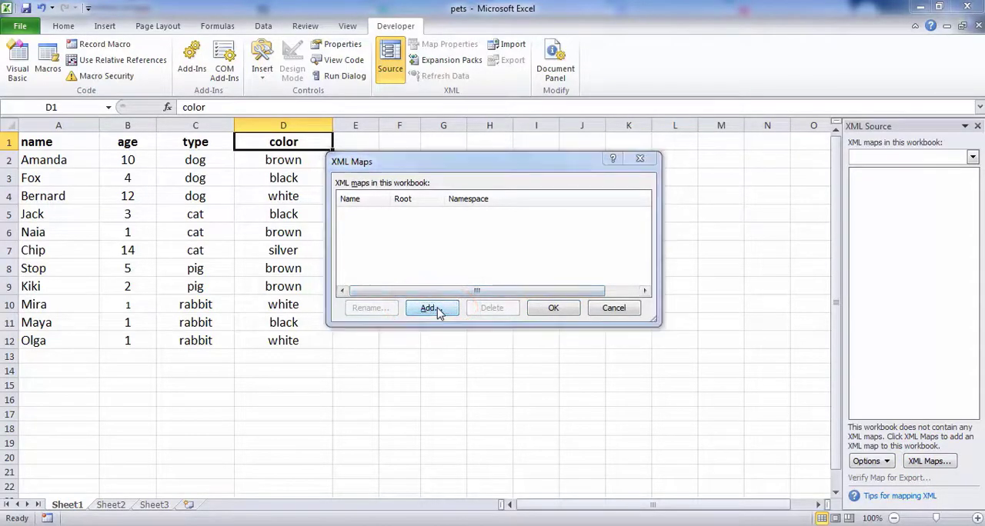
left_click(429, 308)
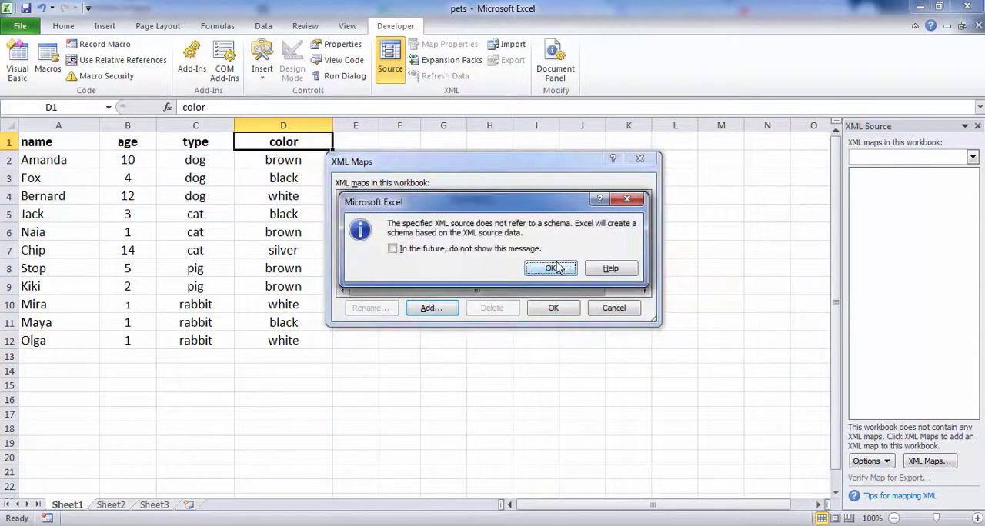
left_click(551, 268)
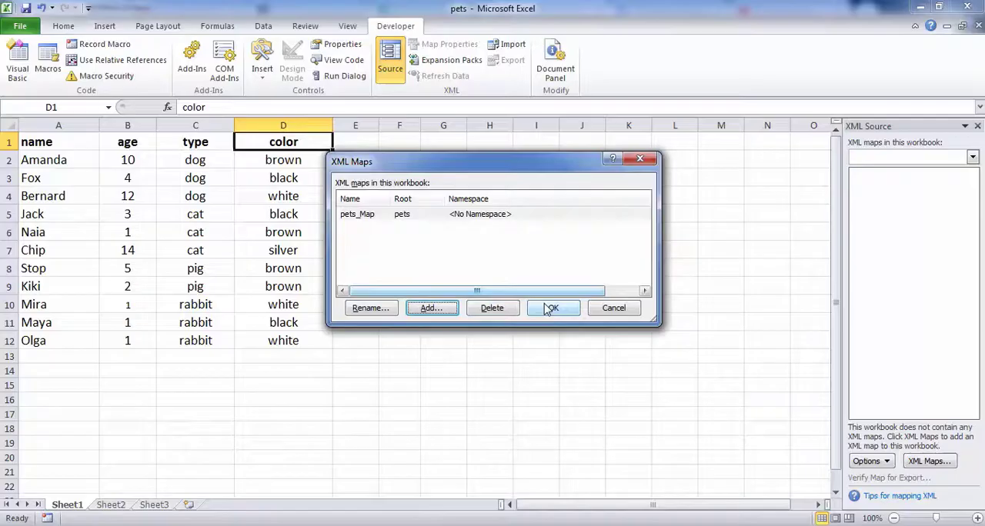
left_click(552, 308)
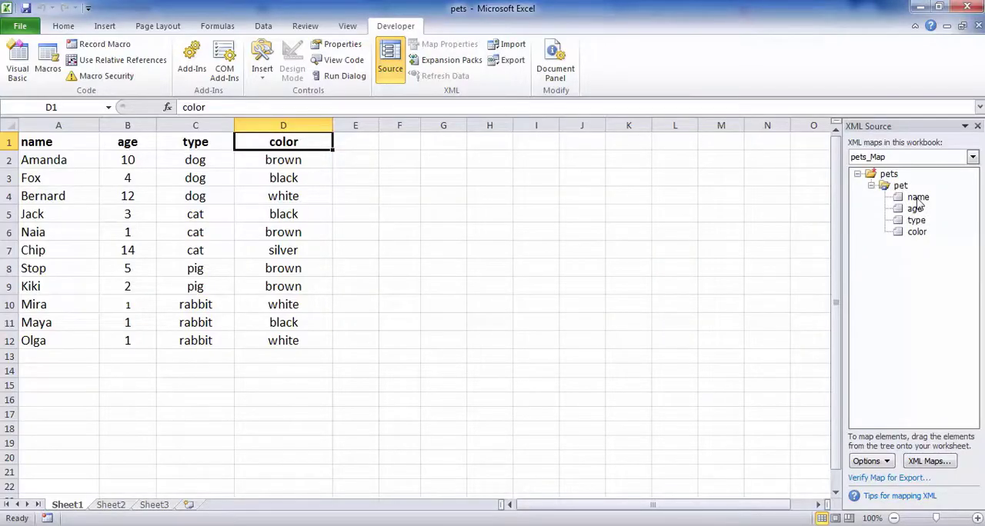
- Map the name, age, type and color elements onto headers A1, B1, C1 and D1
left_click(917, 197)
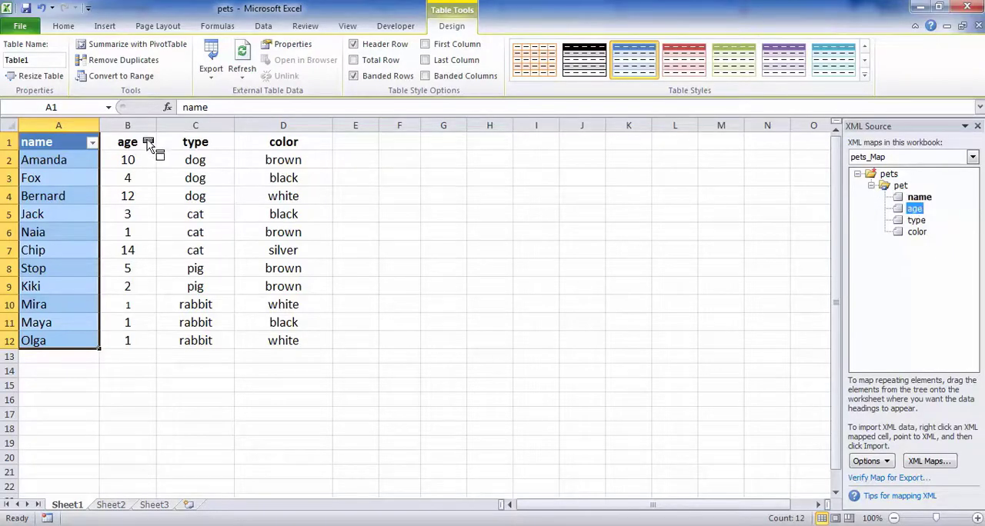
left_click(128, 141)
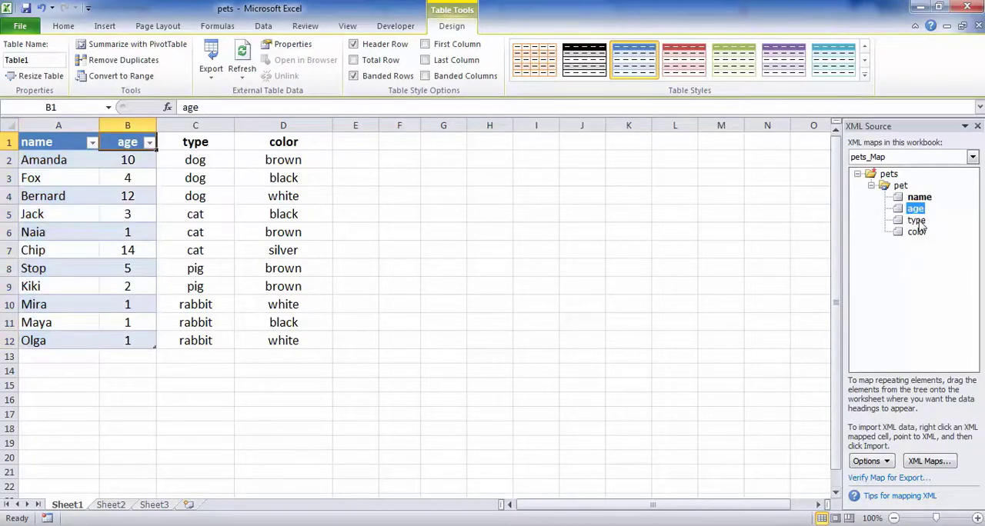
left_click(195, 142)
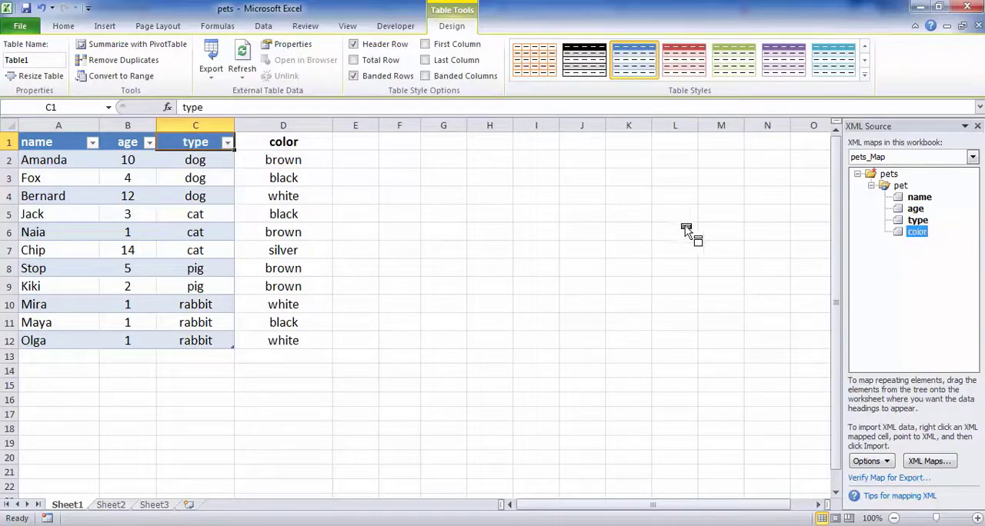
left_click(283, 142)
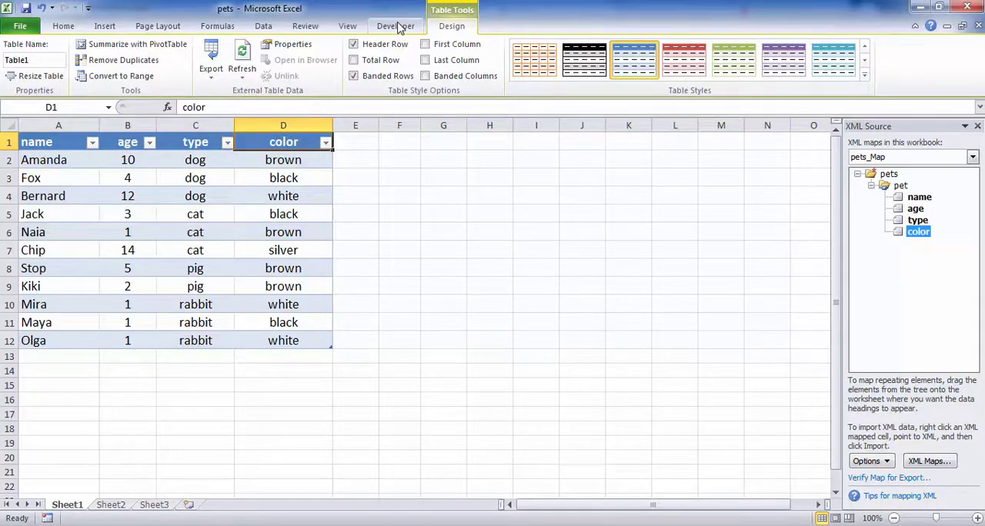
left_click(395, 26)
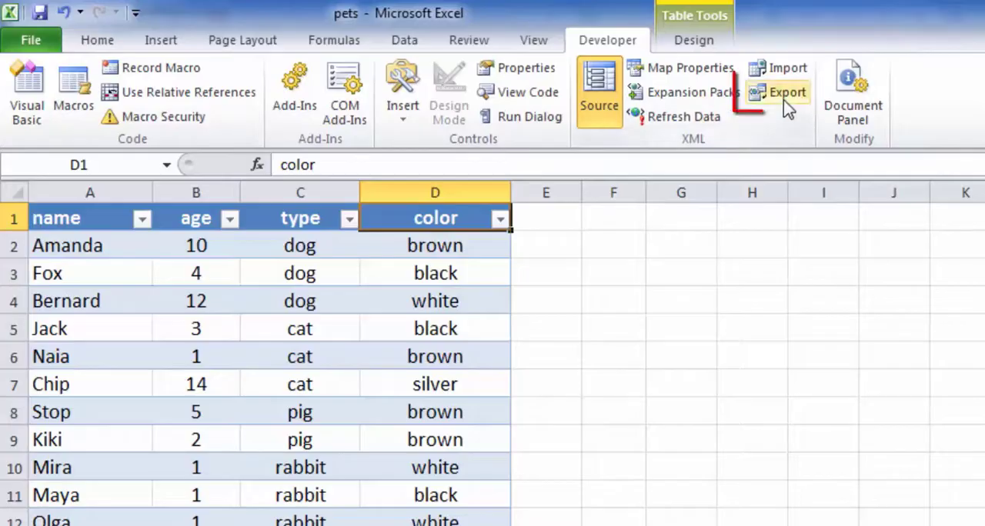
mouse_move(787, 92)
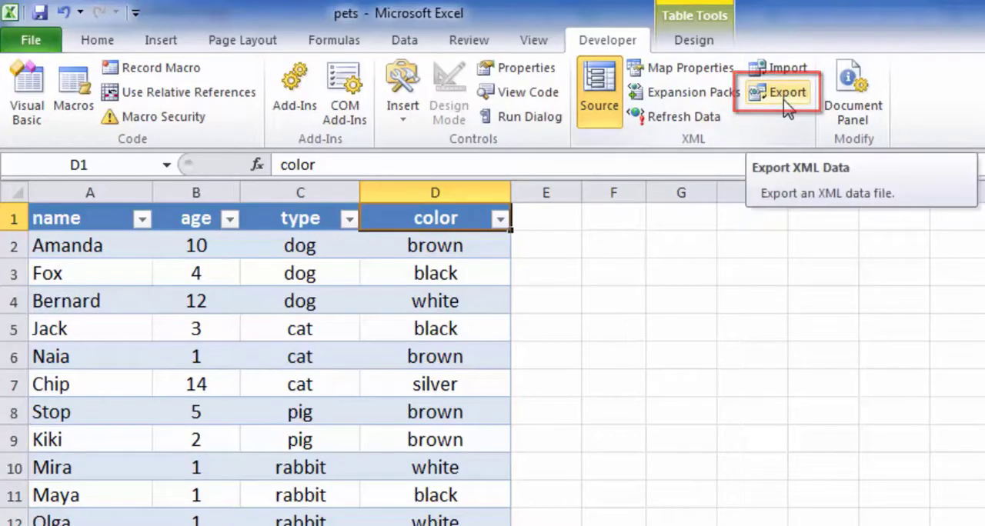
- Export the mapped pet data as an XML file named pets
left_click(787, 92)
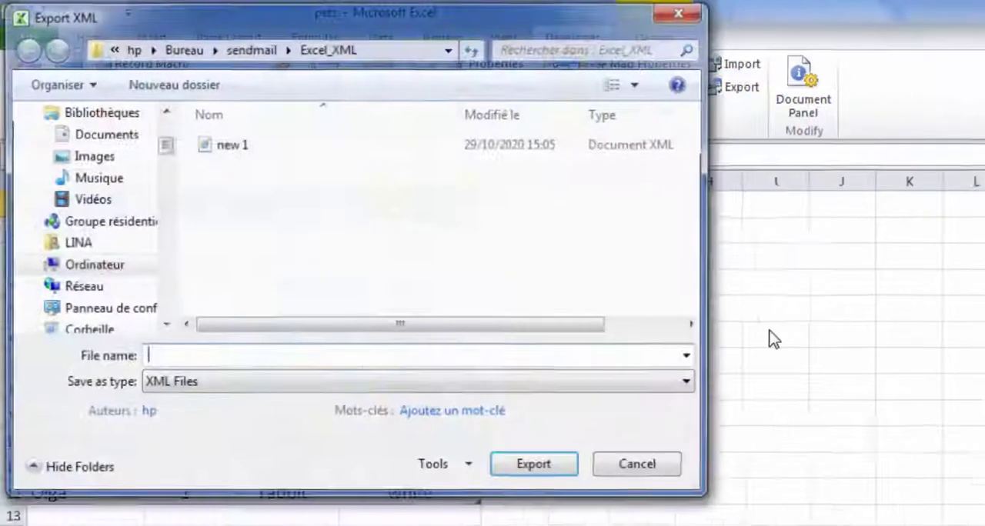
type("pets")
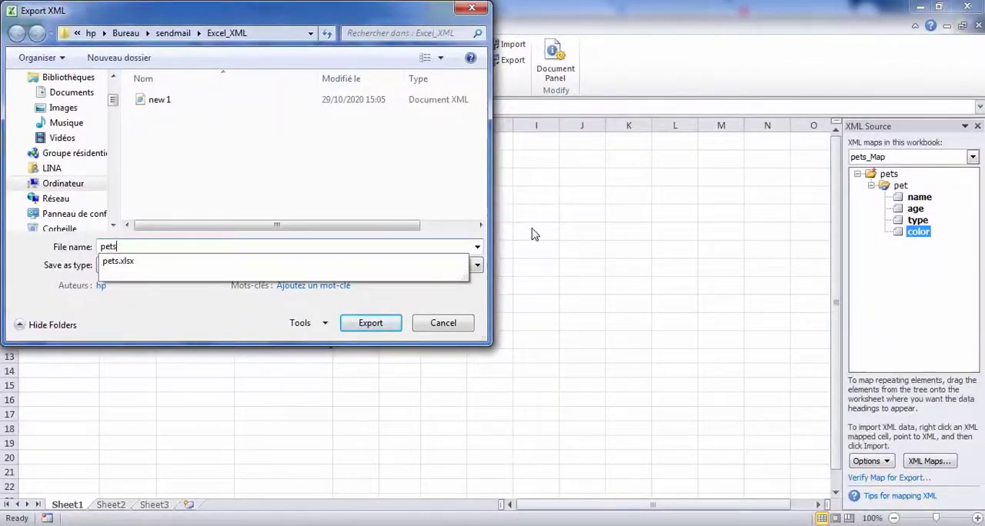
left_click(371, 322)
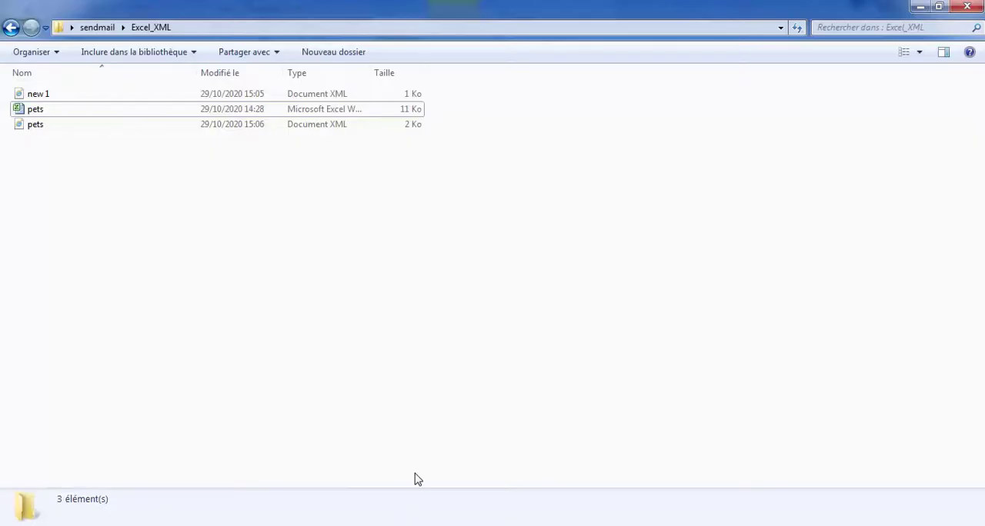
- Open pets.xml in the browser and scroll through the pet records
left_click(35, 124)
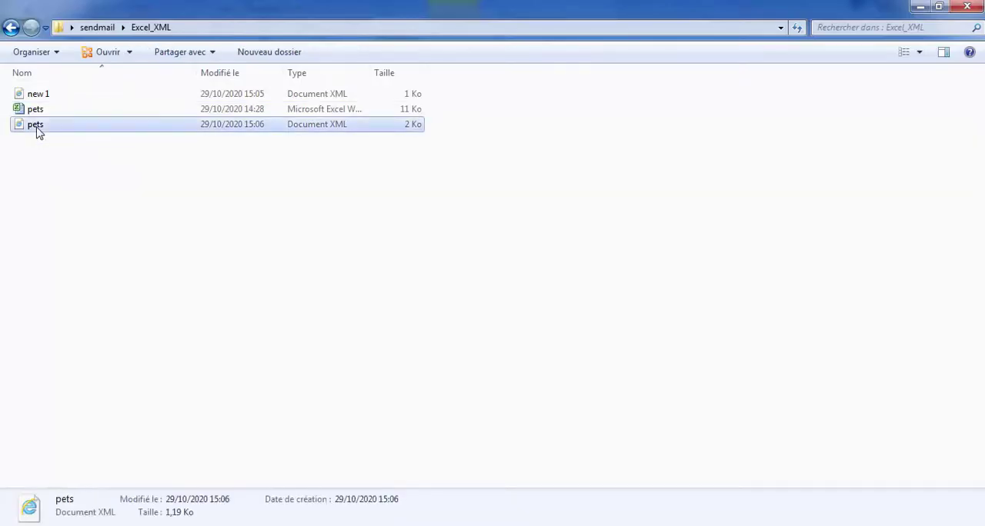
double_click(35, 124)
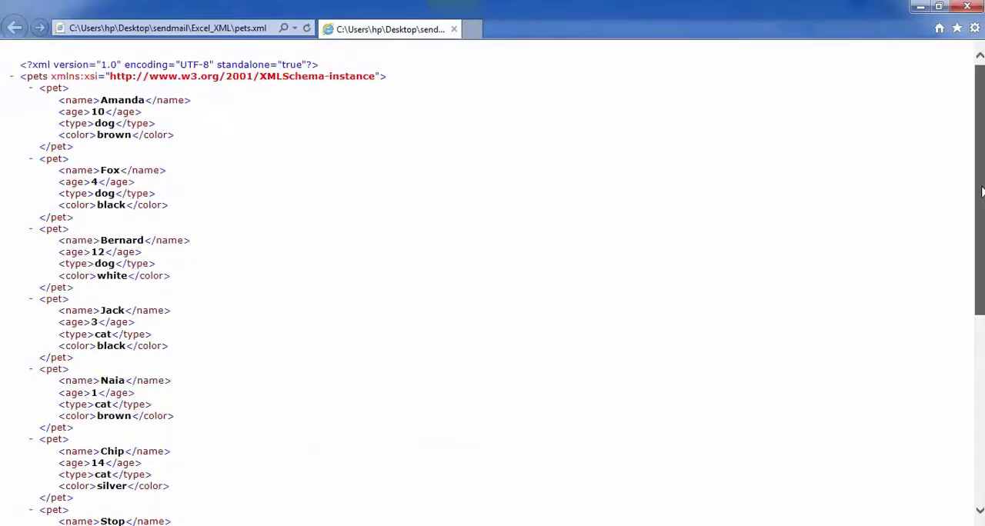
scroll("down", 3)
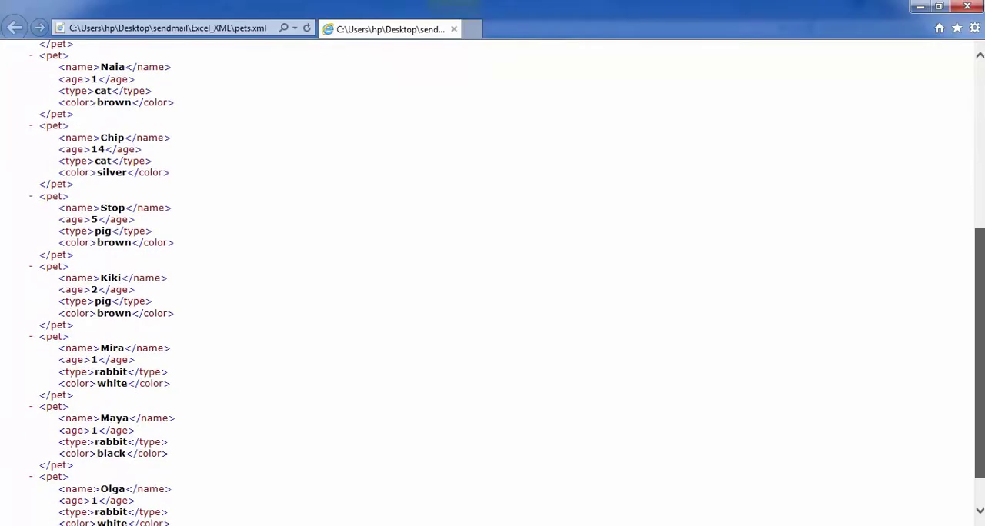